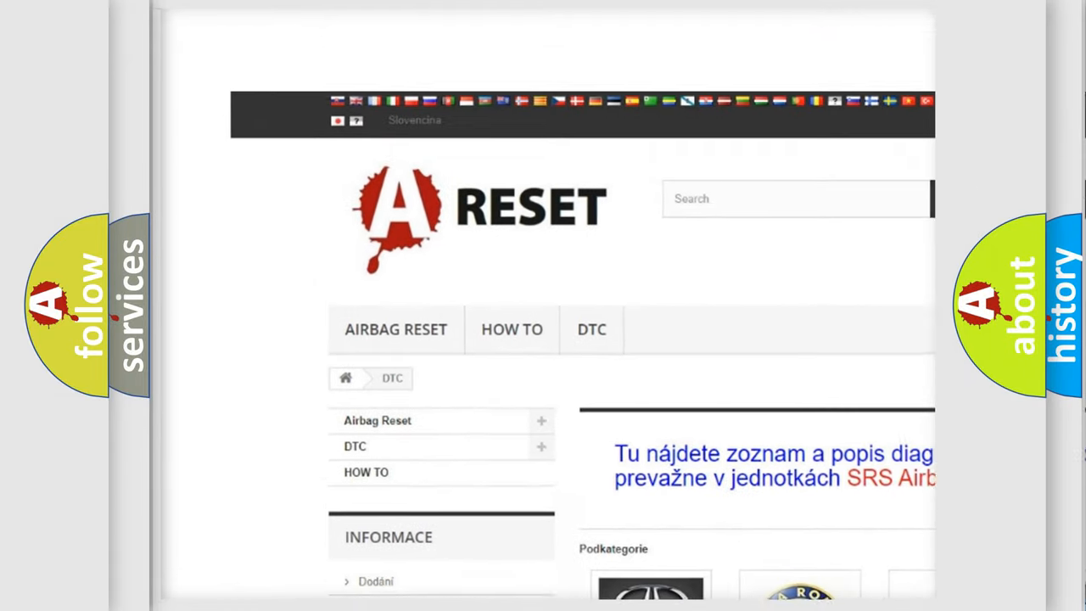
scroll(down, 3)
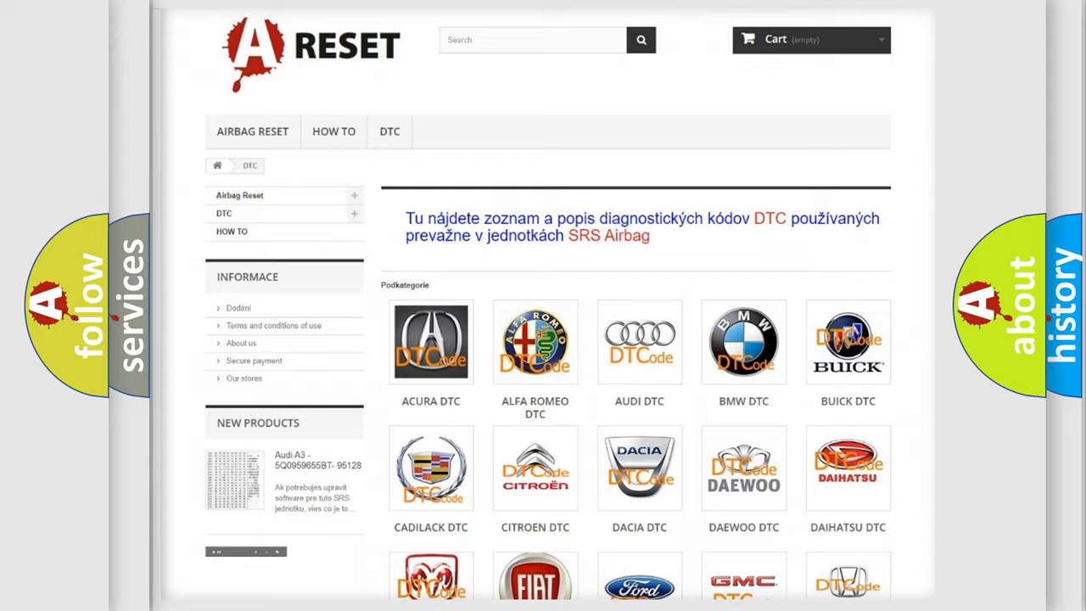
scroll(down, 3)
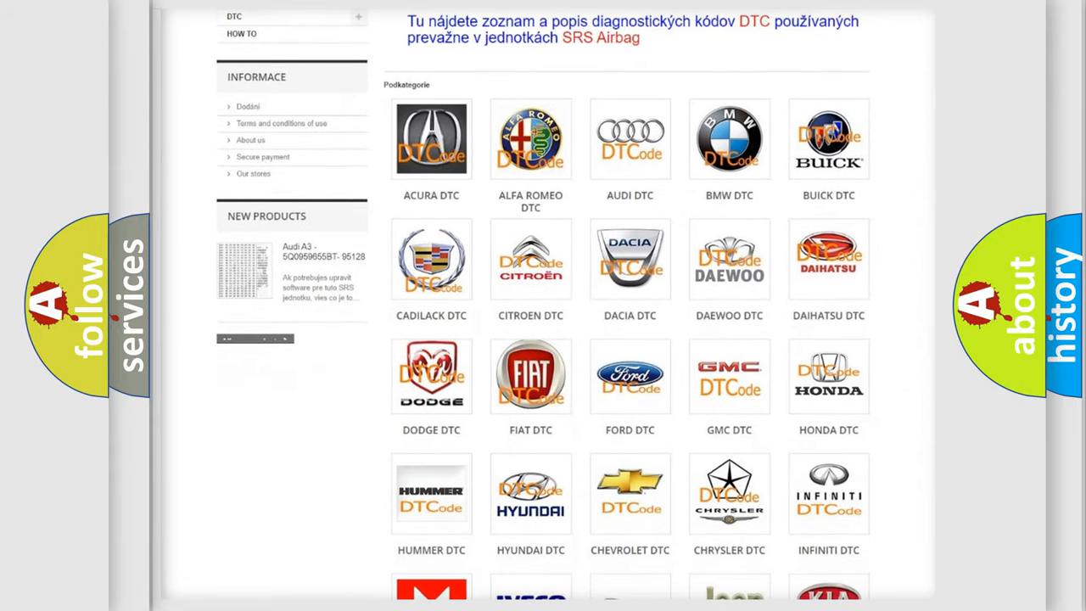